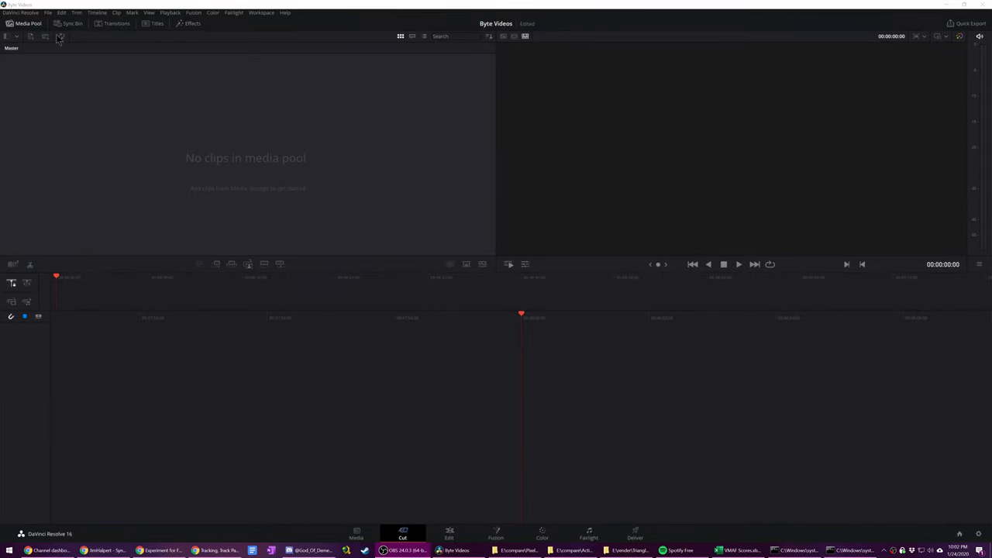
mouse_move(90, 186)
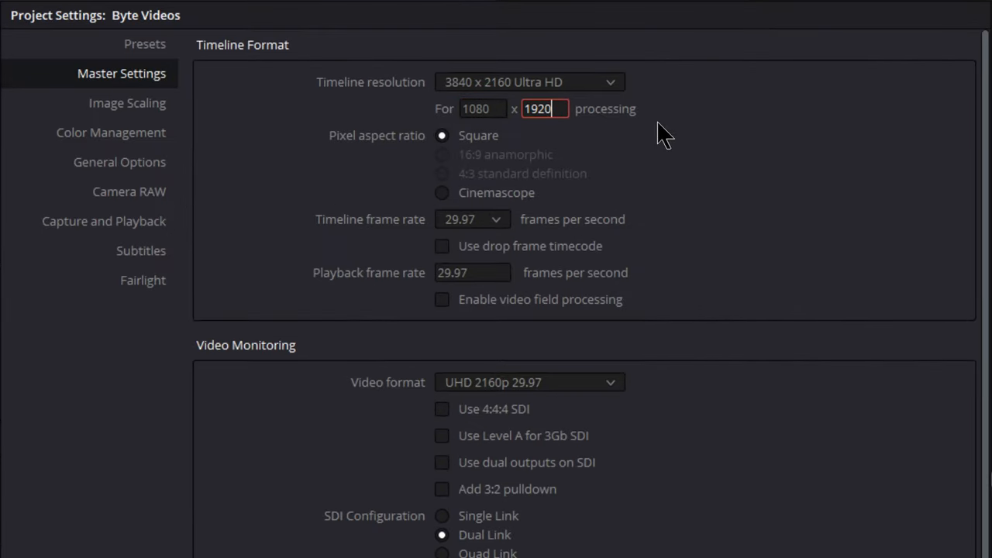
Set the timeline and playback frame rate to 24 fps in Master Settings.
left_click(473, 219)
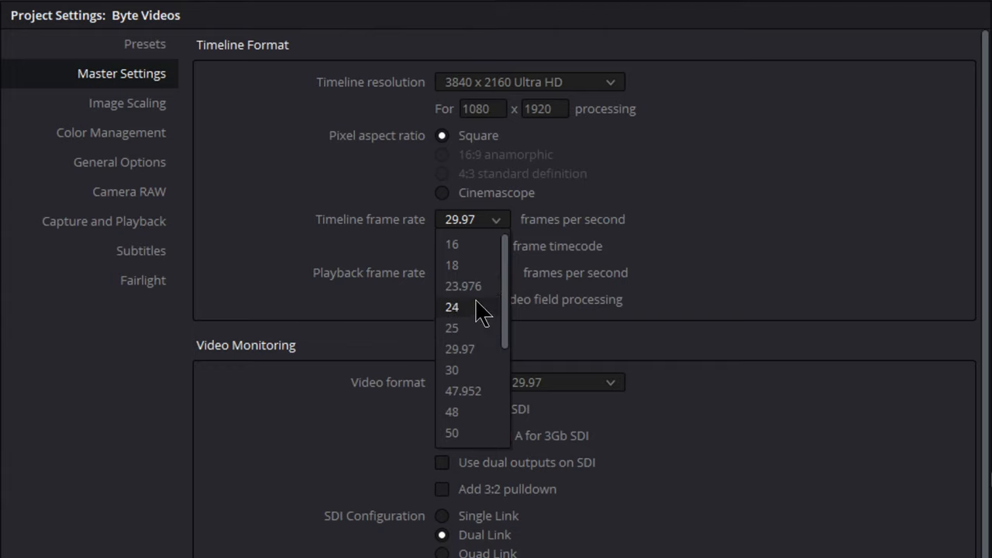
left_click(453, 308)
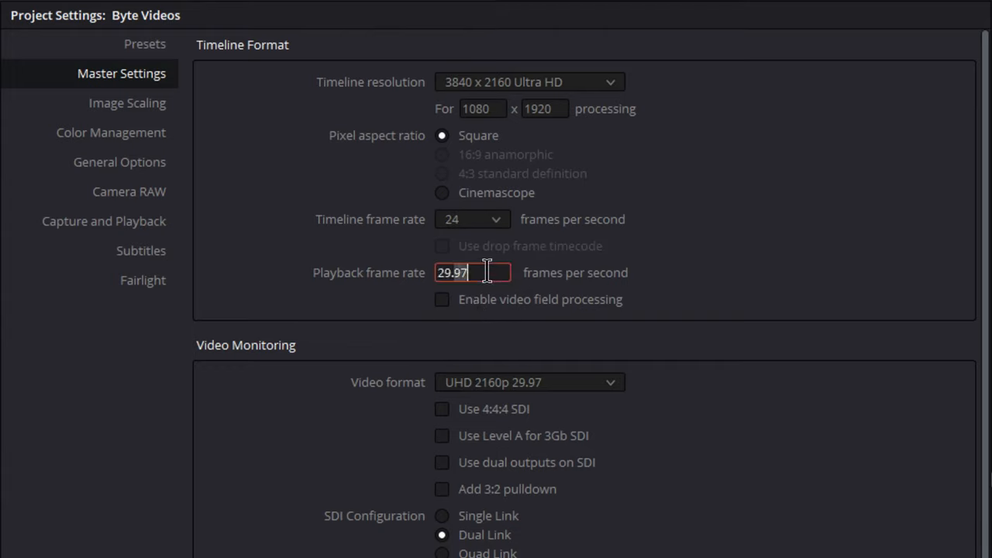
type("24")
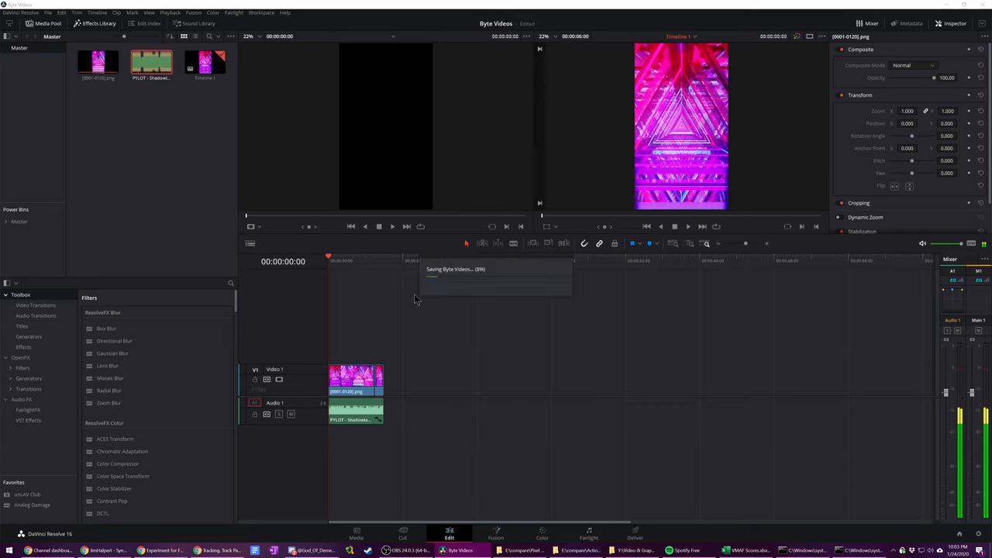
Go to the Deliver page and choose a different export format from the Format list.
left_click(636, 534)
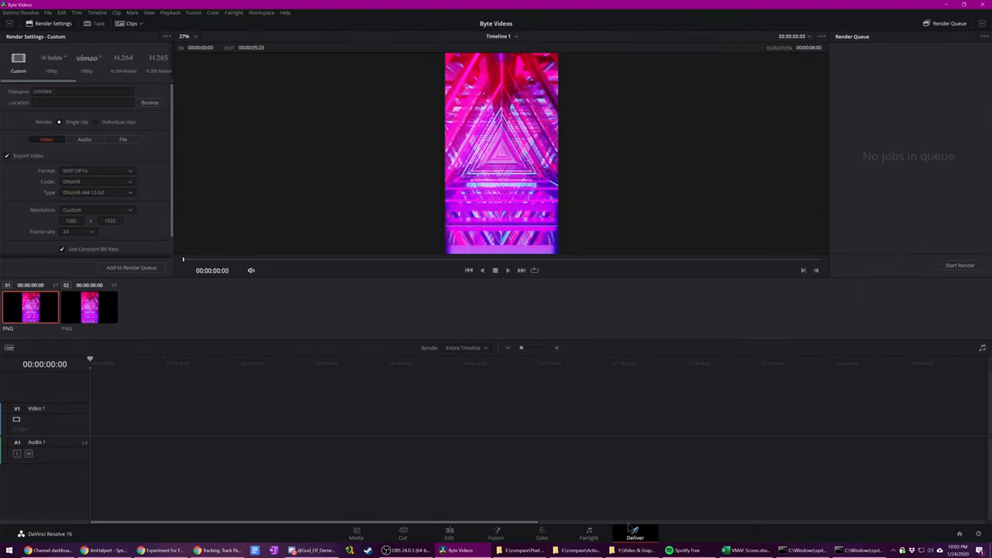
left_click(96, 170)
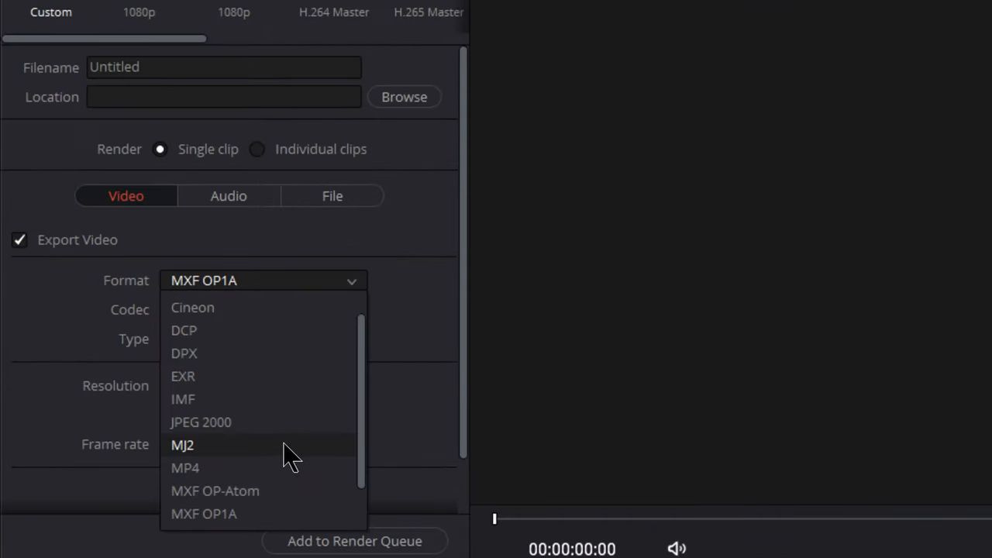
left_click(184, 468)
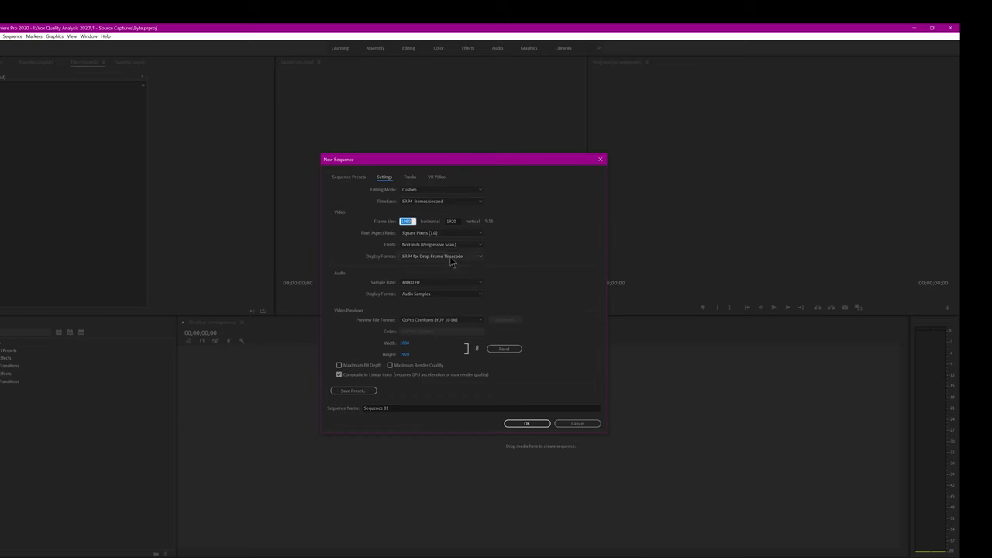
Accept the new sequence and show the basic video settings of the H.264 export.
left_click(527, 424)
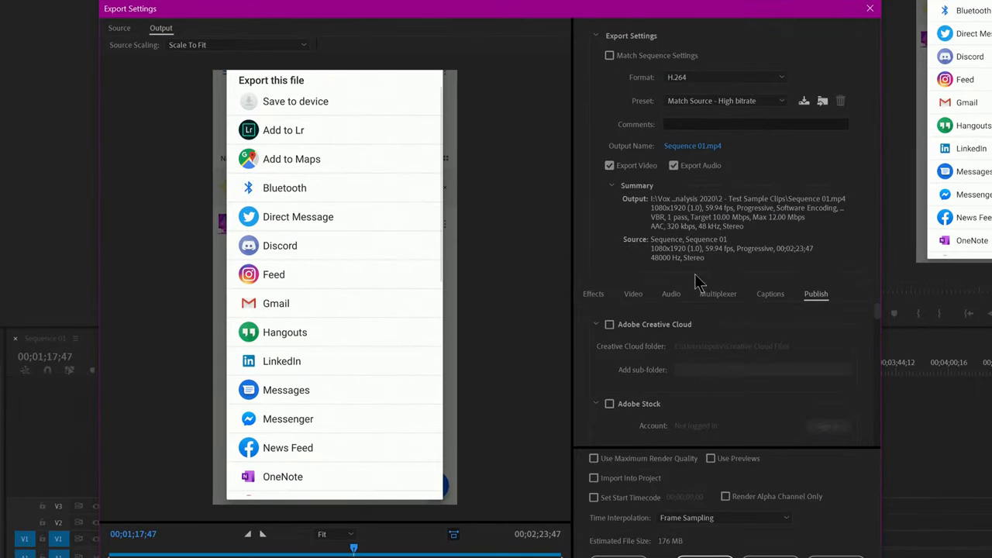
left_click(633, 294)
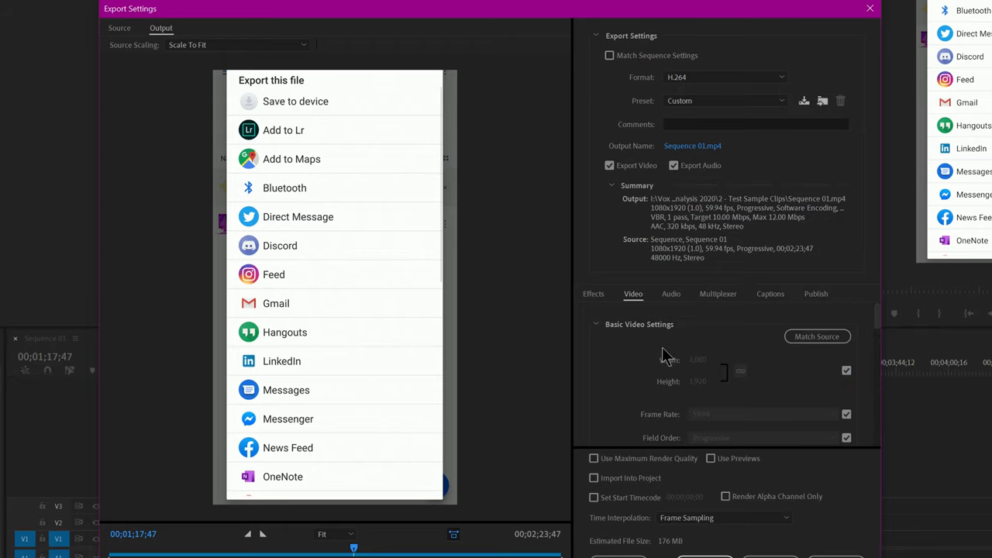
mouse_move(697, 400)
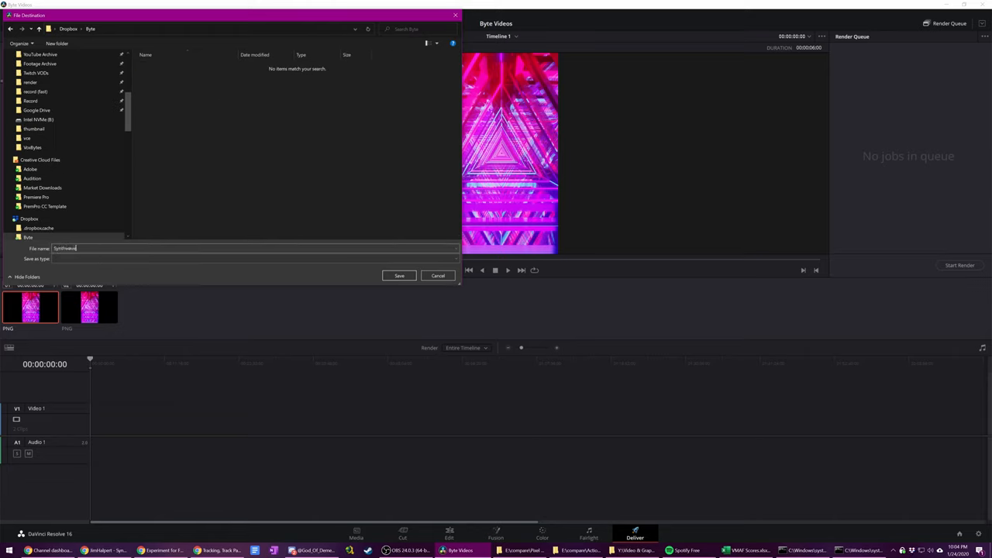
Confirm the Dropbox Byte folder as destination, queue the render job and start rendering.
left_click(400, 276)
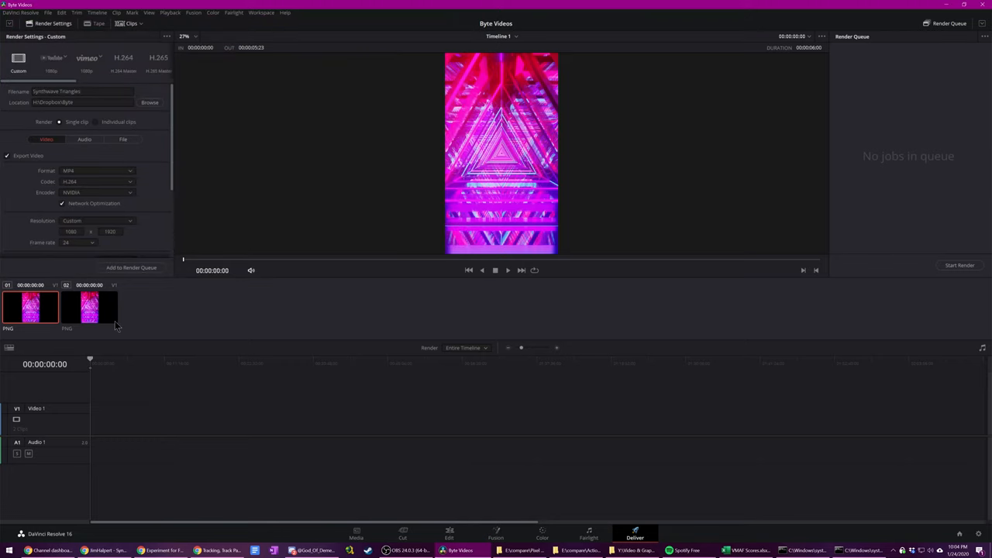
left_click(130, 267)
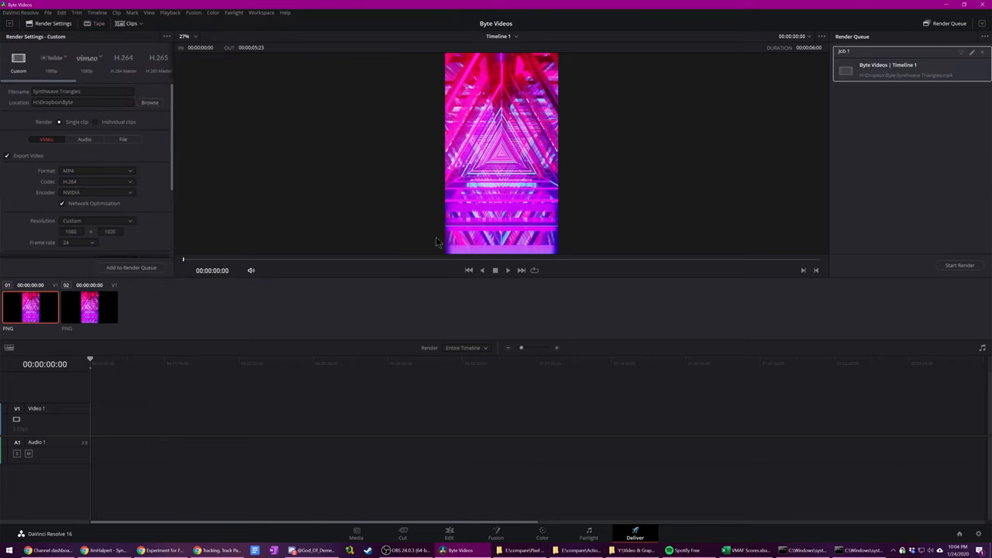
left_click(960, 265)
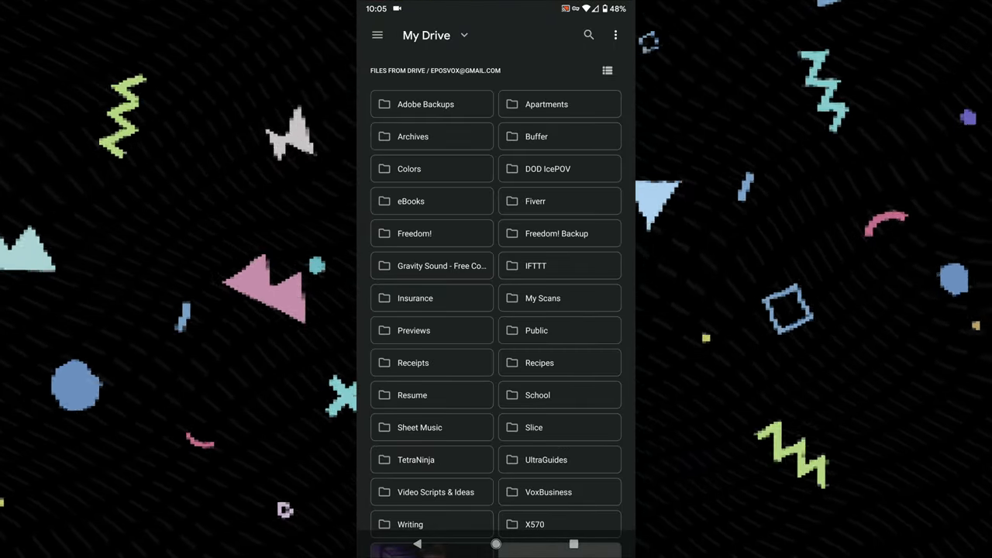
Leave Drive for the phone's files and choose Dropbox as the upload source.
left_click(377, 34)
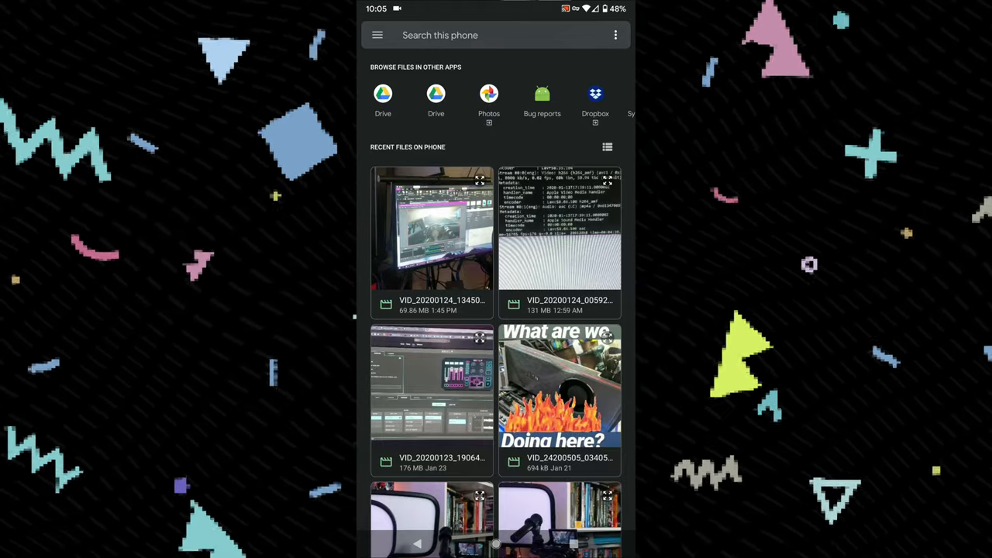
left_click(596, 95)
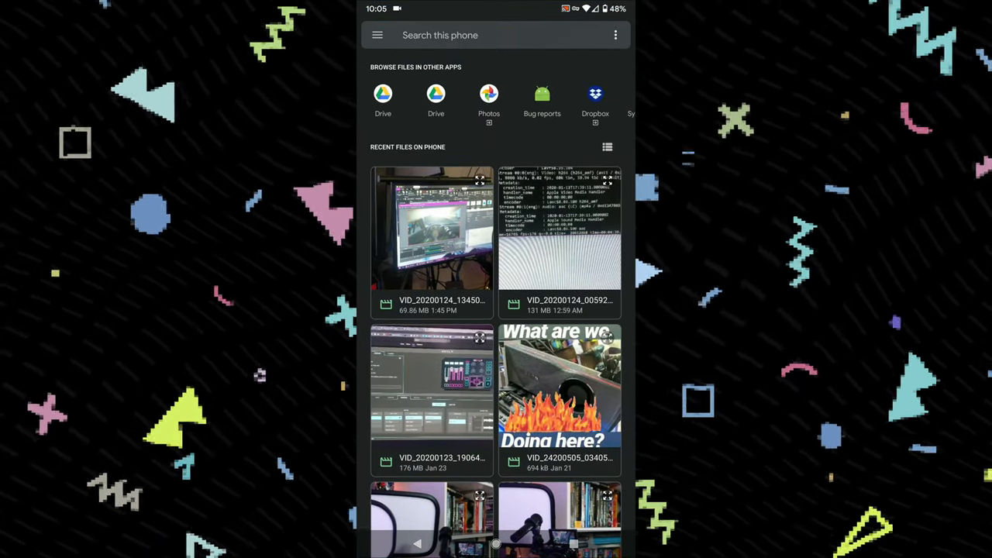
left_click(383, 95)
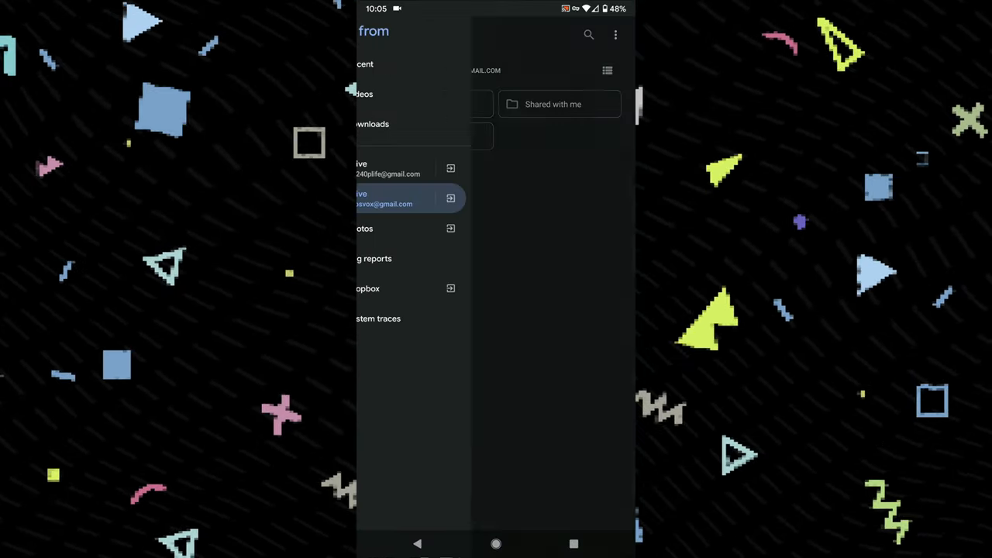
left_click(379, 198)
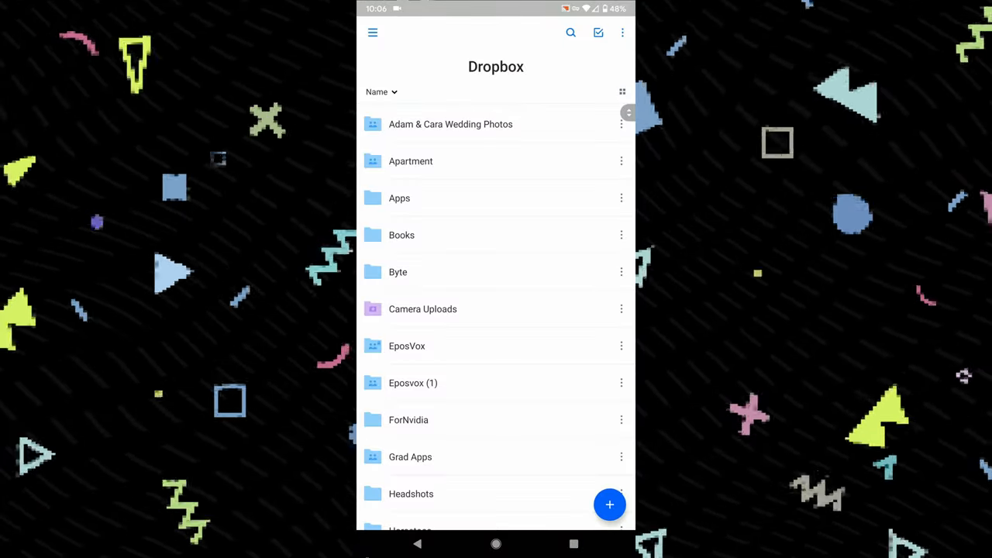
In the Byte folder, send Synthwave Triangles.mp4 to another app from its options menu.
left_click(397, 272)
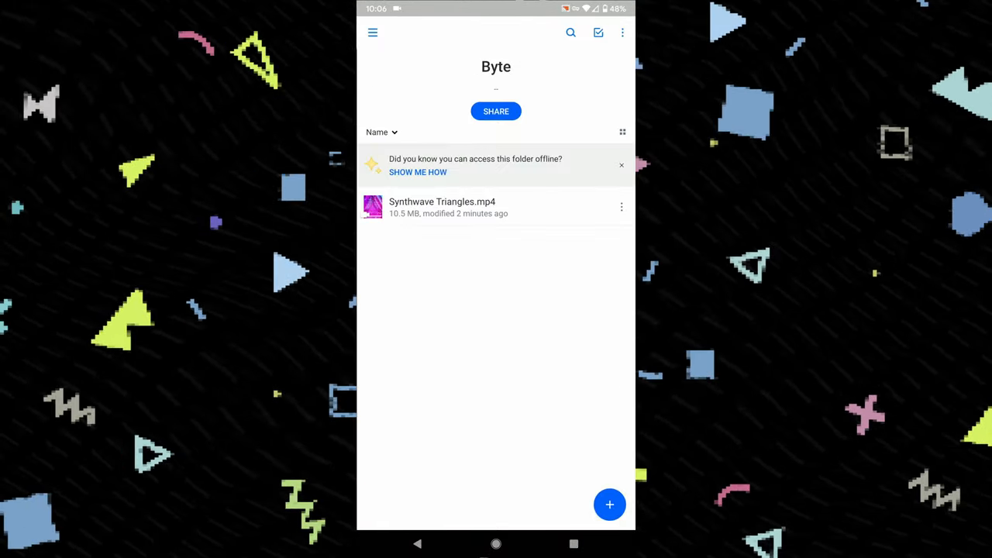
left_click(621, 206)
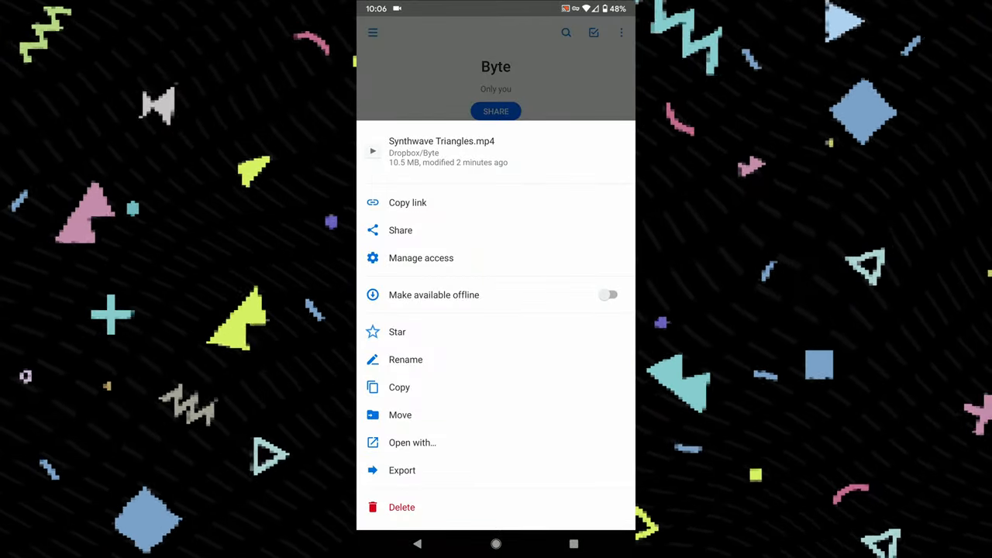
left_click(401, 471)
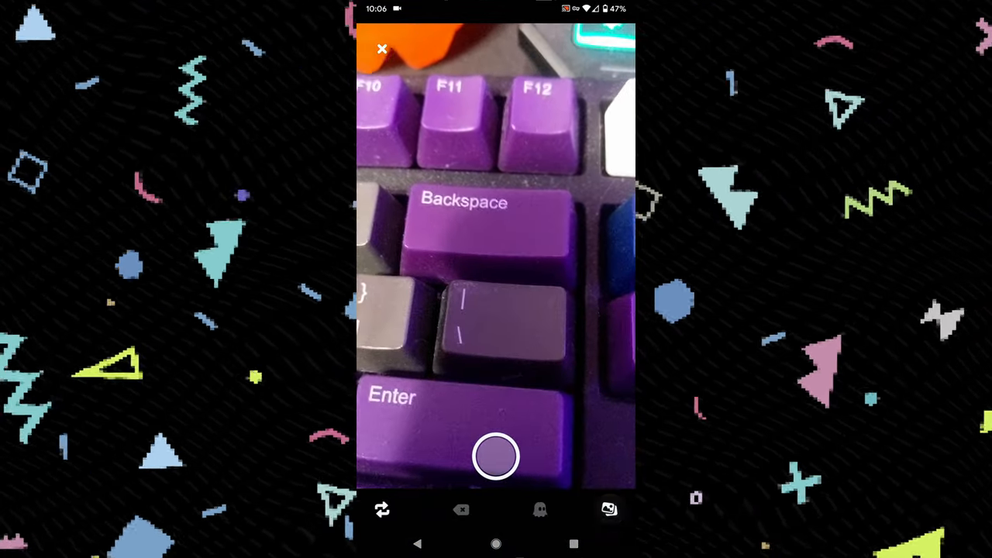
From the camera's upload picker, choose a video and move past the trim screen.
left_click(382, 48)
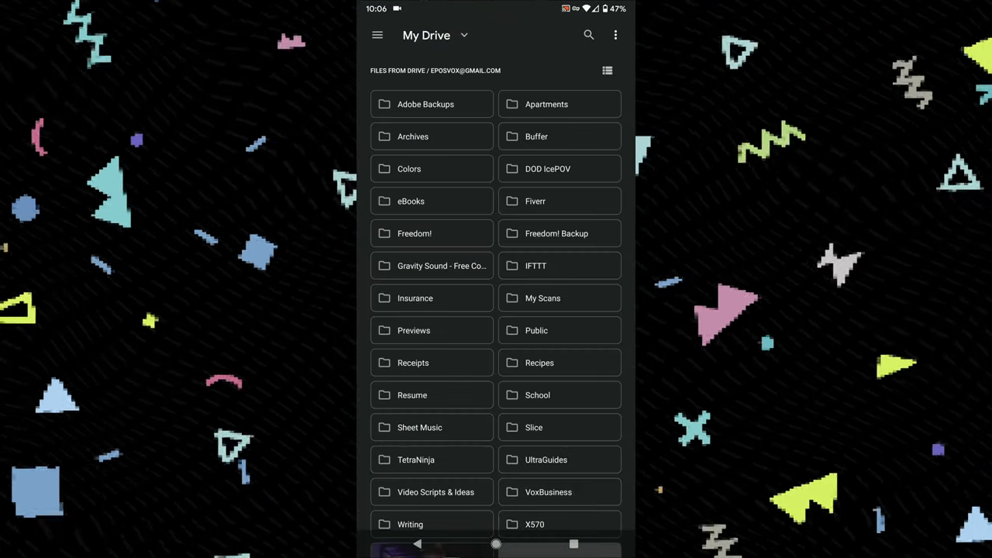
left_click(379, 34)
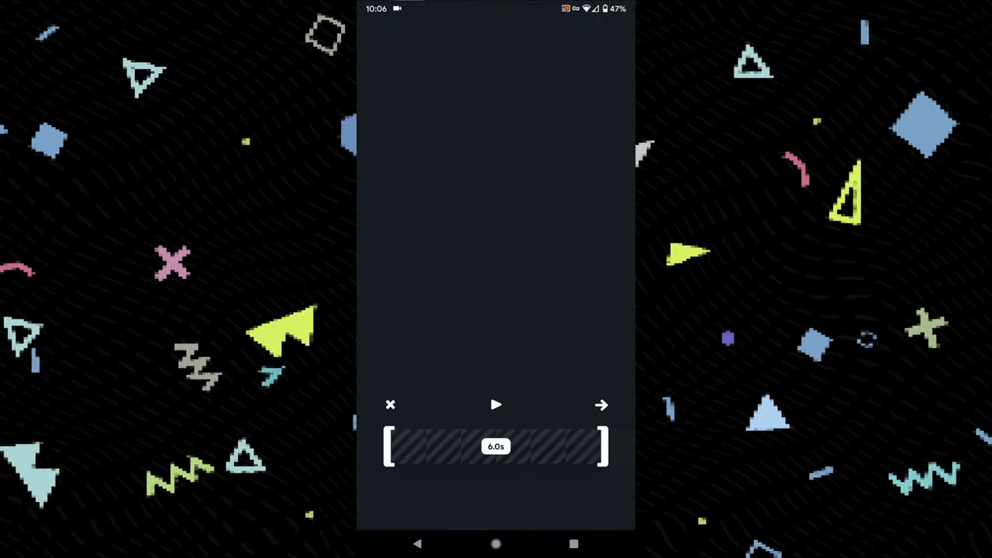
left_click(496, 405)
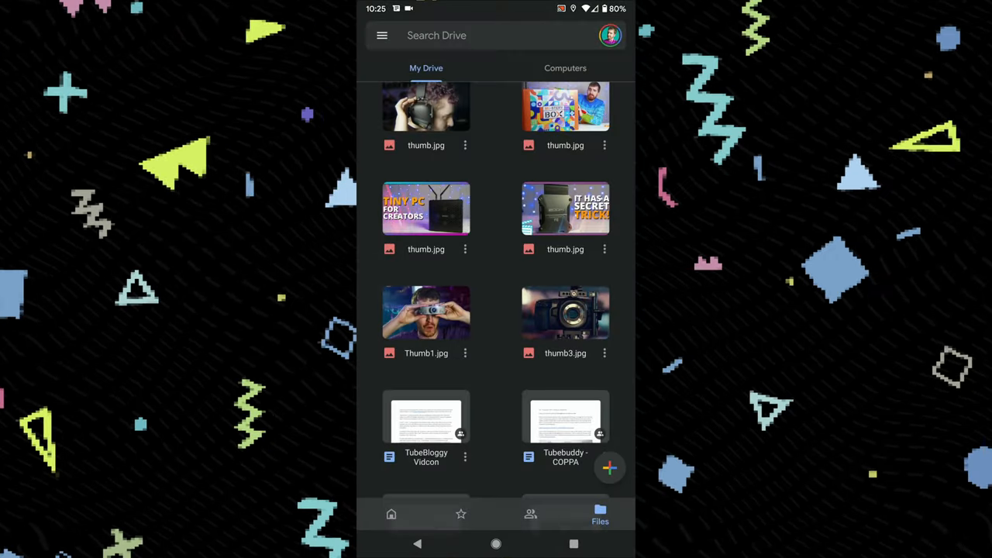
Exit Google Drive back to the Android home screen.
left_click(605, 353)
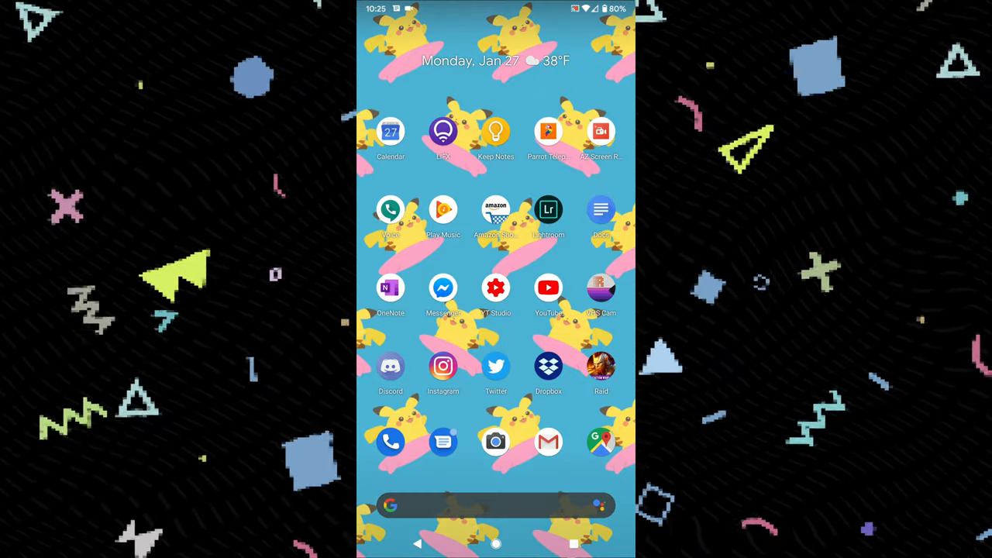
Caption the post 'Embrace the neon.' and bring up the Add to channel list.
key("POWER")
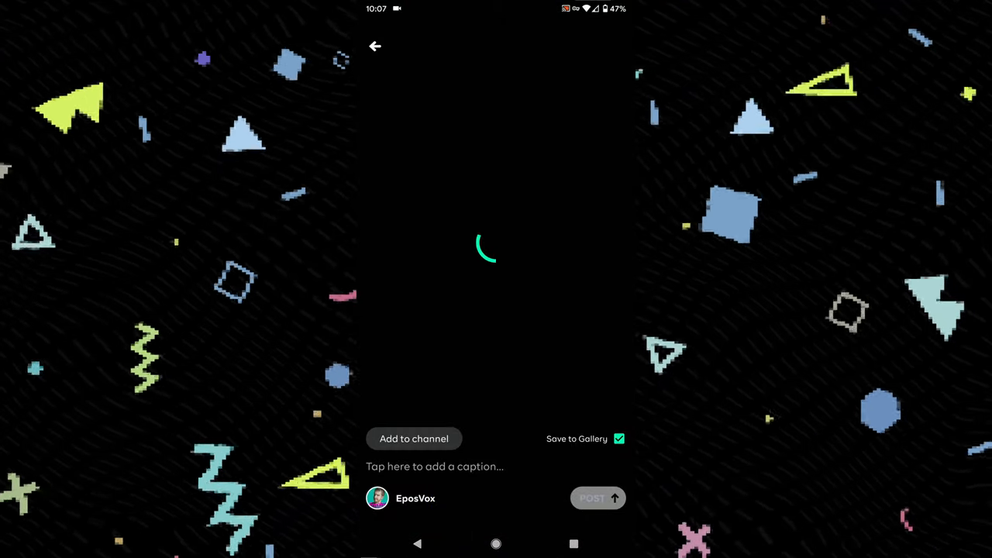
left_click(434, 466)
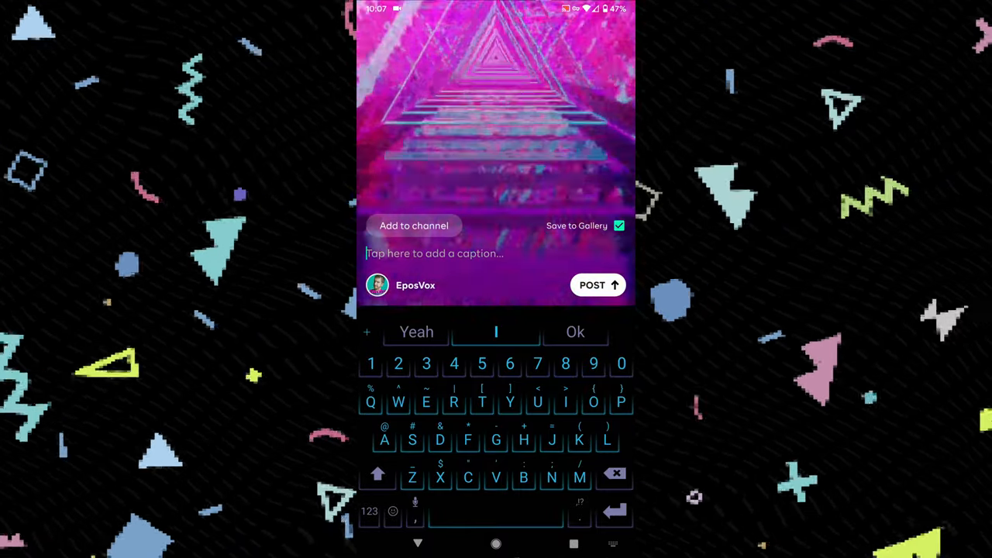
type("mbrace the neon.")
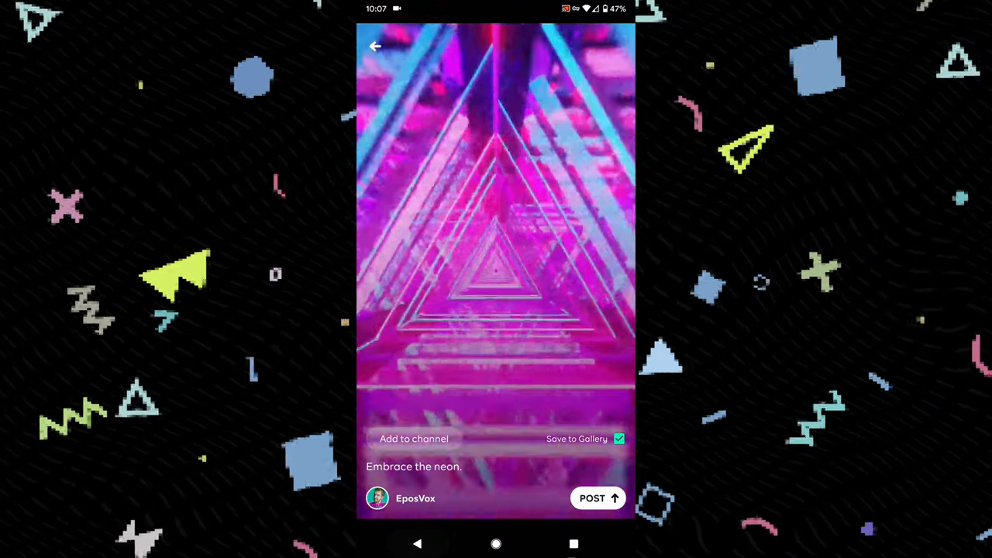
left_click(414, 439)
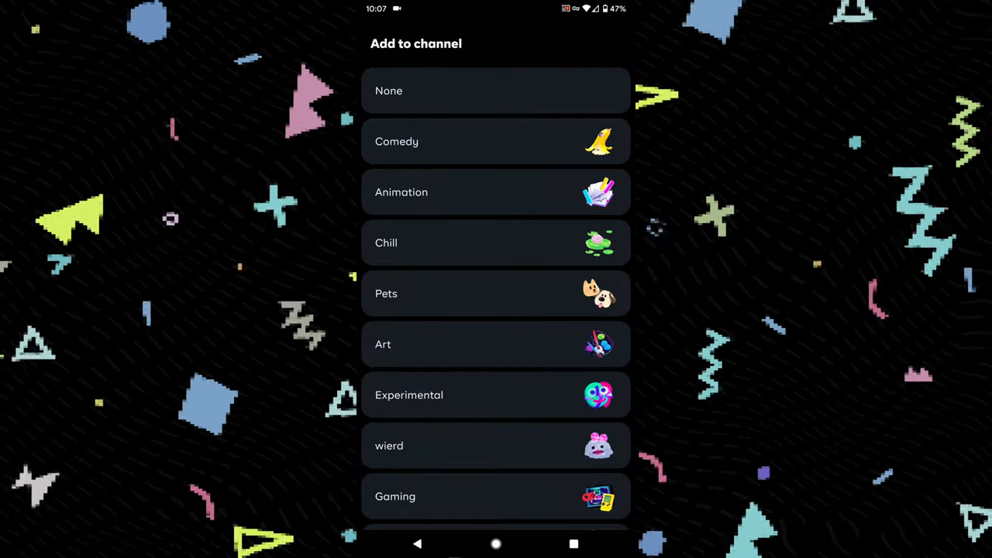